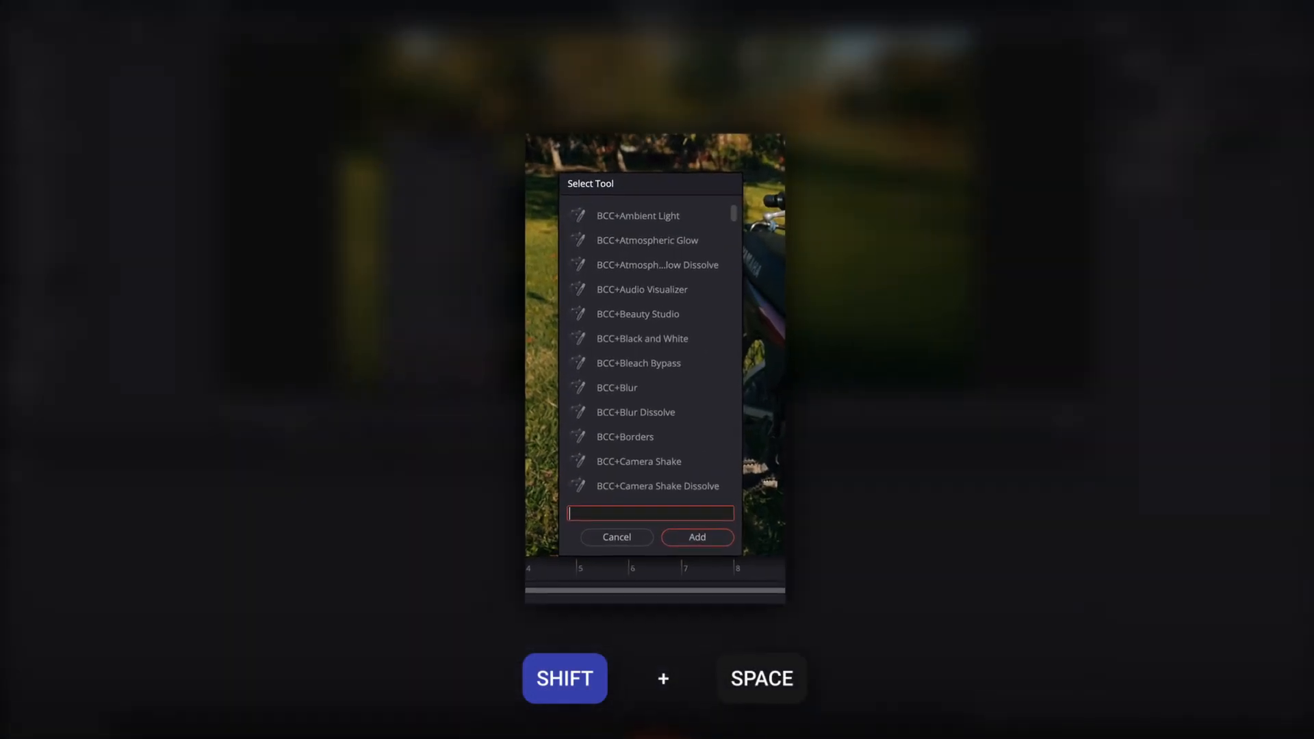
Step: Search 'magi' and add the Magic Mask tool to the comp
{"action": "type", "text": "magi"}
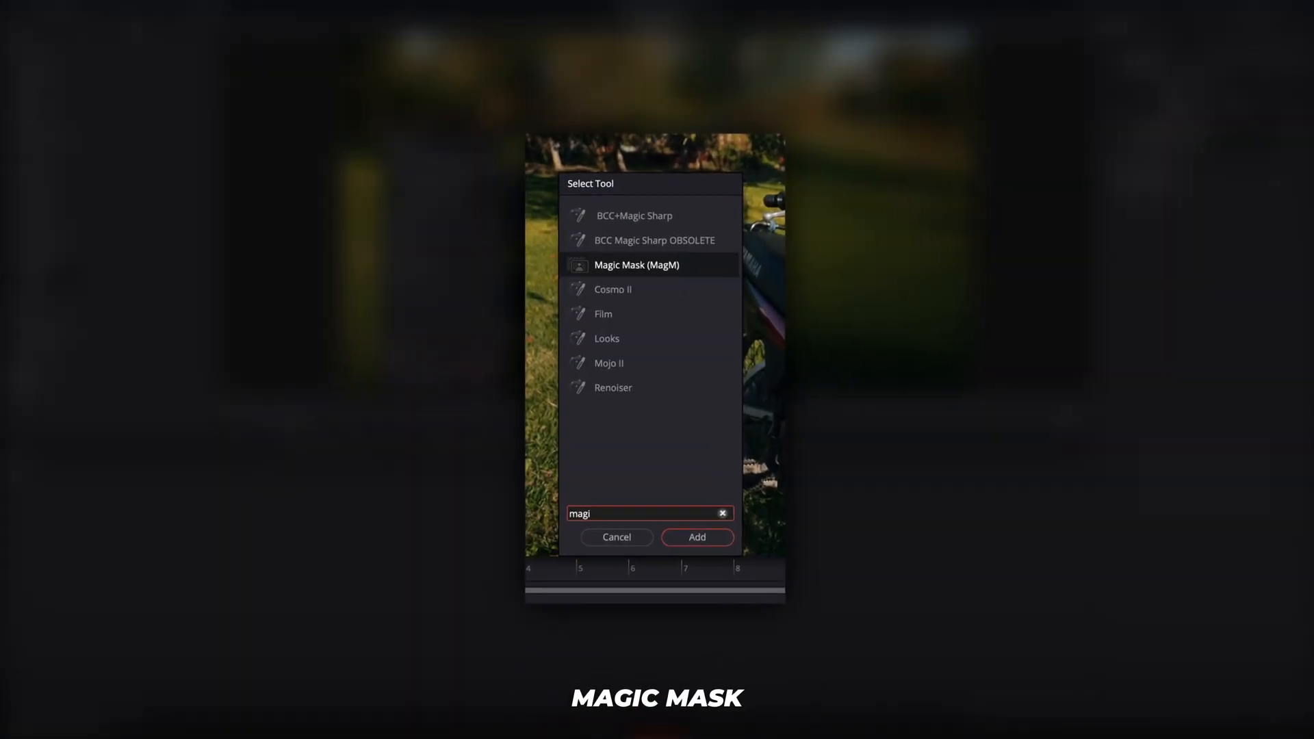
{"action": "left_click", "coordinate": [697, 537]}
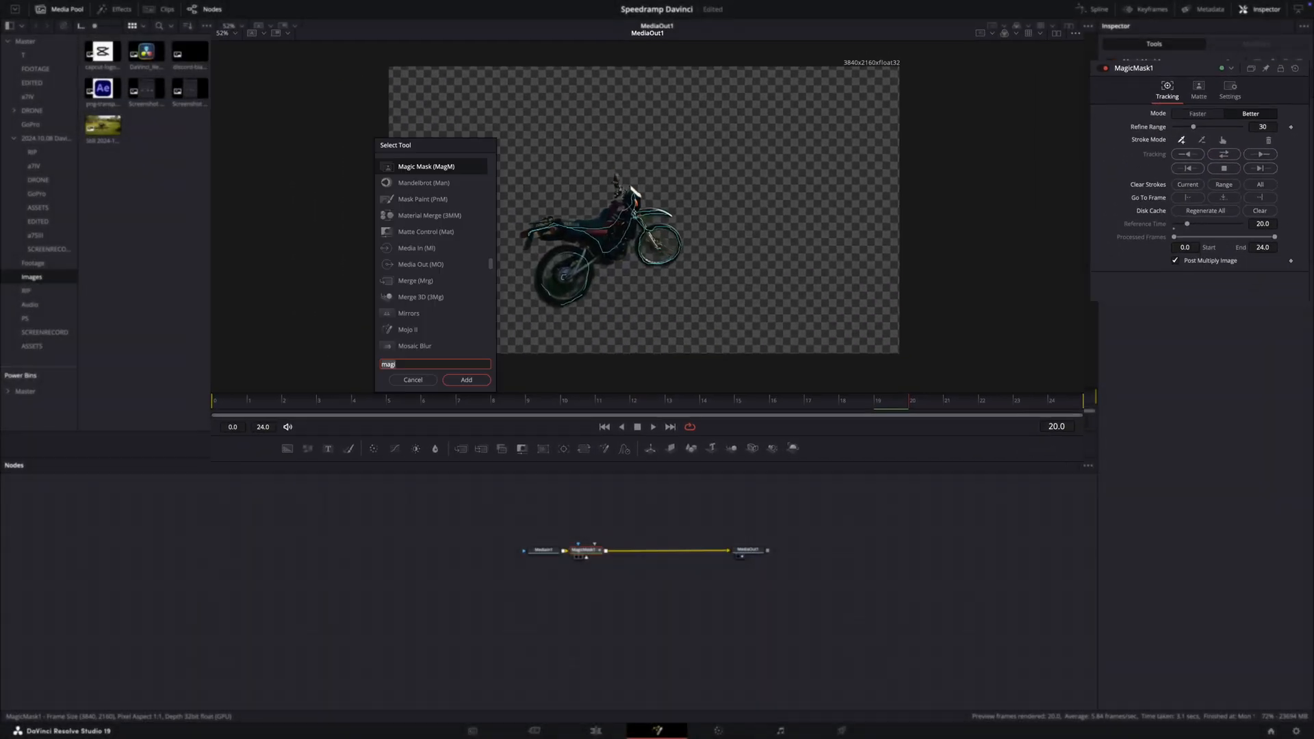
Step: Search 'erg' and add the Merge tool to the comp
{"action": "type", "text": "erg"}
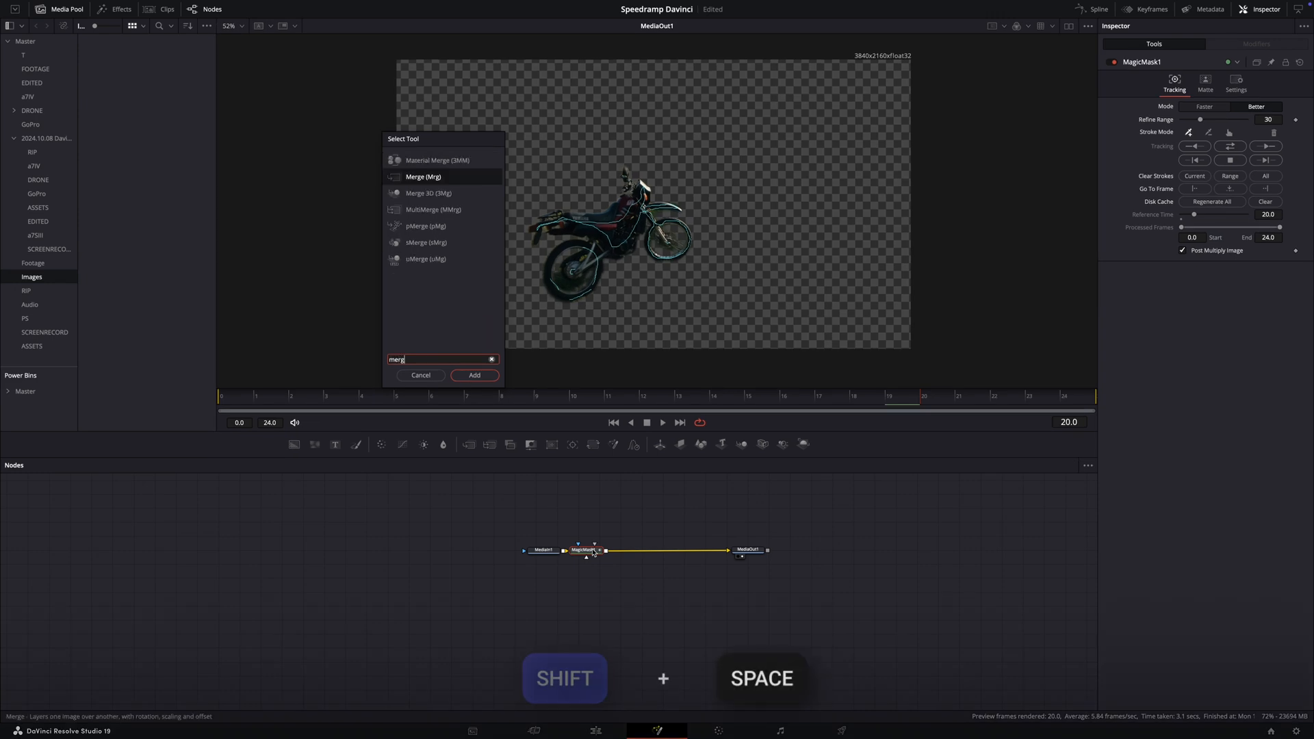
{"action": "left_click", "coordinate": [474, 374]}
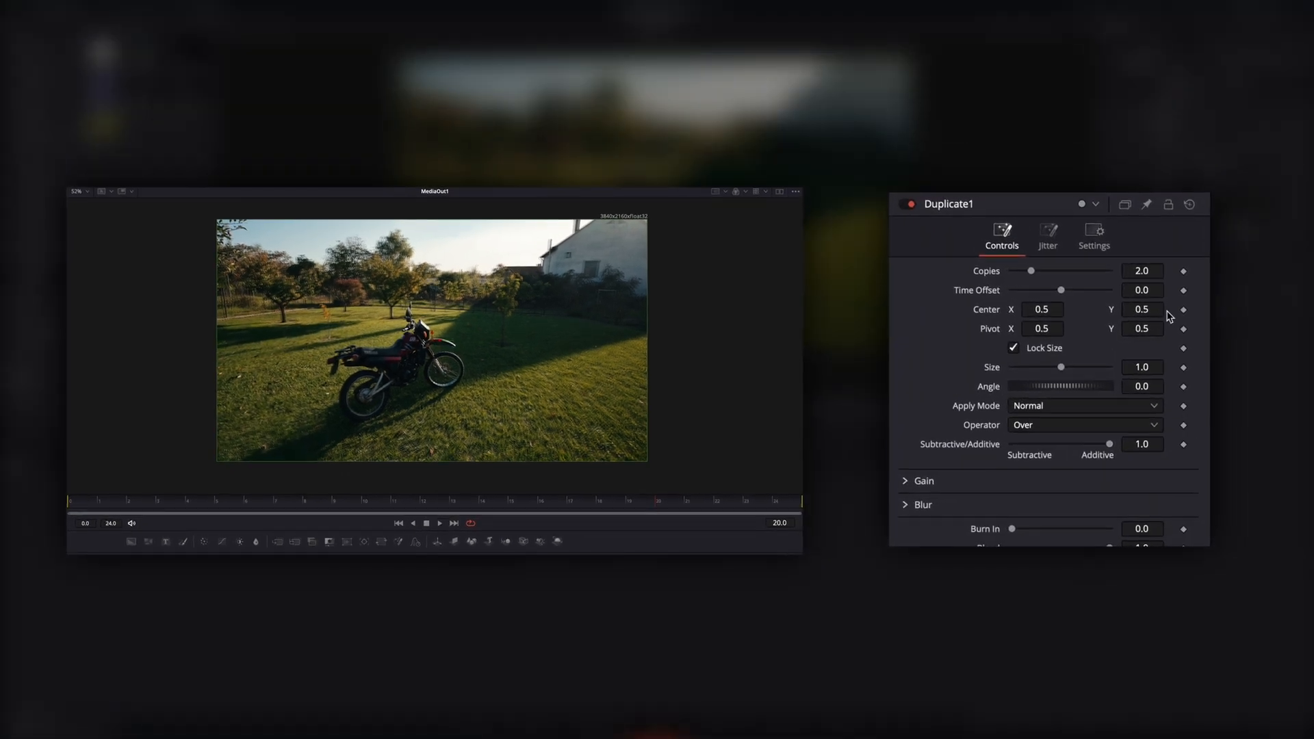
Step: Set a keyframe on Duplicate1's Center position
{"action": "left_click", "coordinate": [1142, 269]}
{"action": "type", "text": "5"}
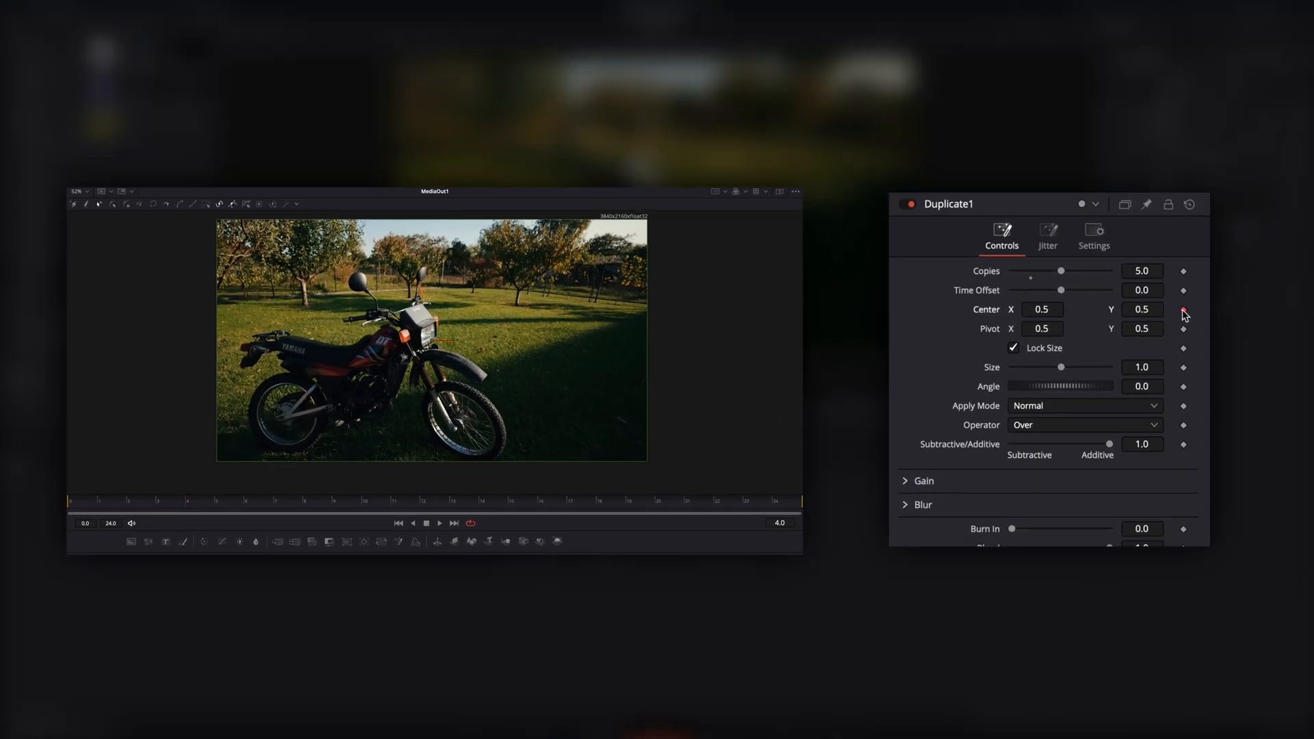
Step: Keyframe the Angle at frame 4, then enter Center Y values 0.576, 0.494 and 0.5
{"action": "left_click", "coordinate": [1183, 309]}
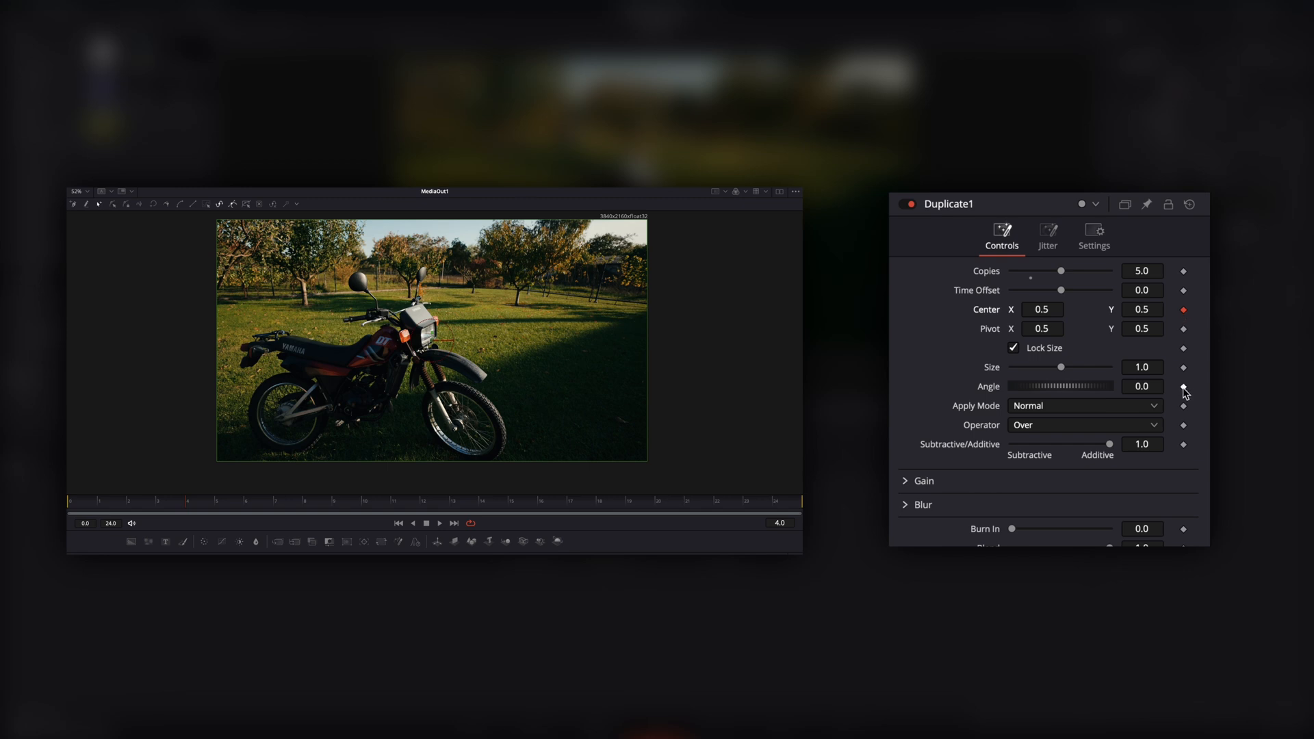
{"action": "left_click", "coordinate": [1183, 386]}
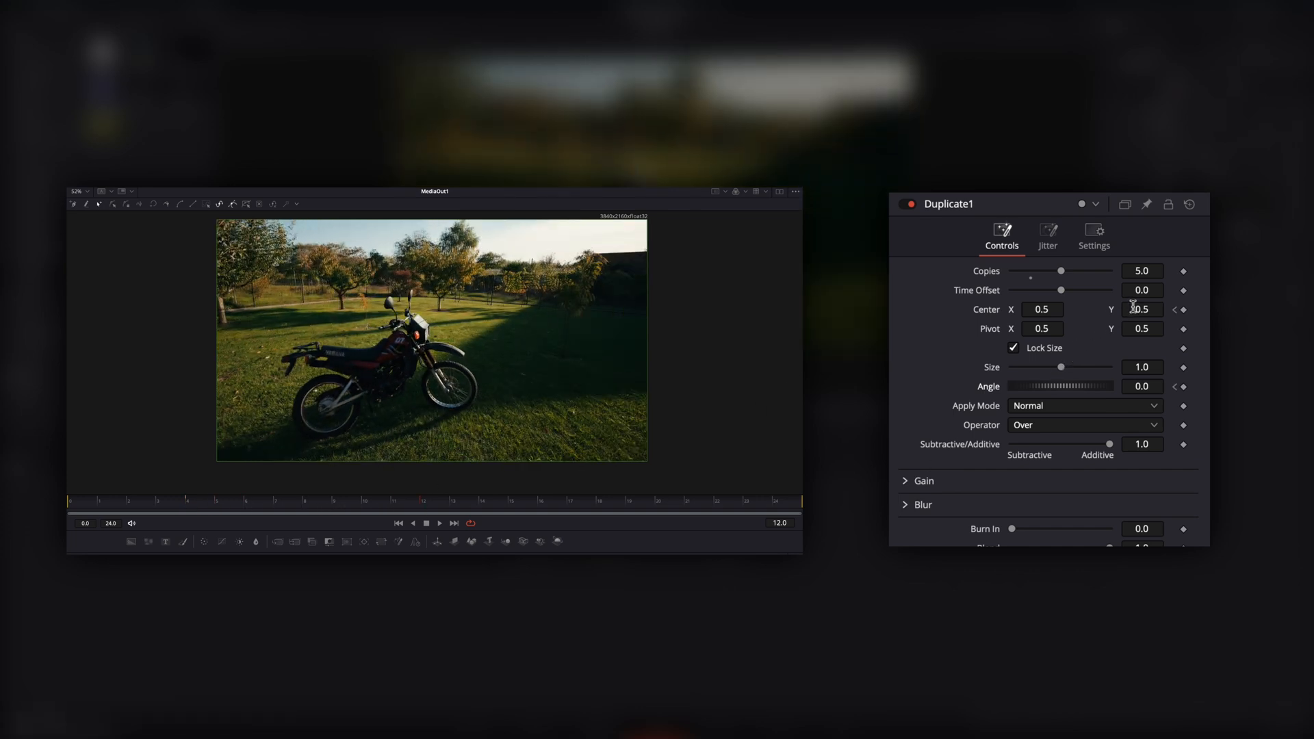
{"action": "type", "text": "0.576"}
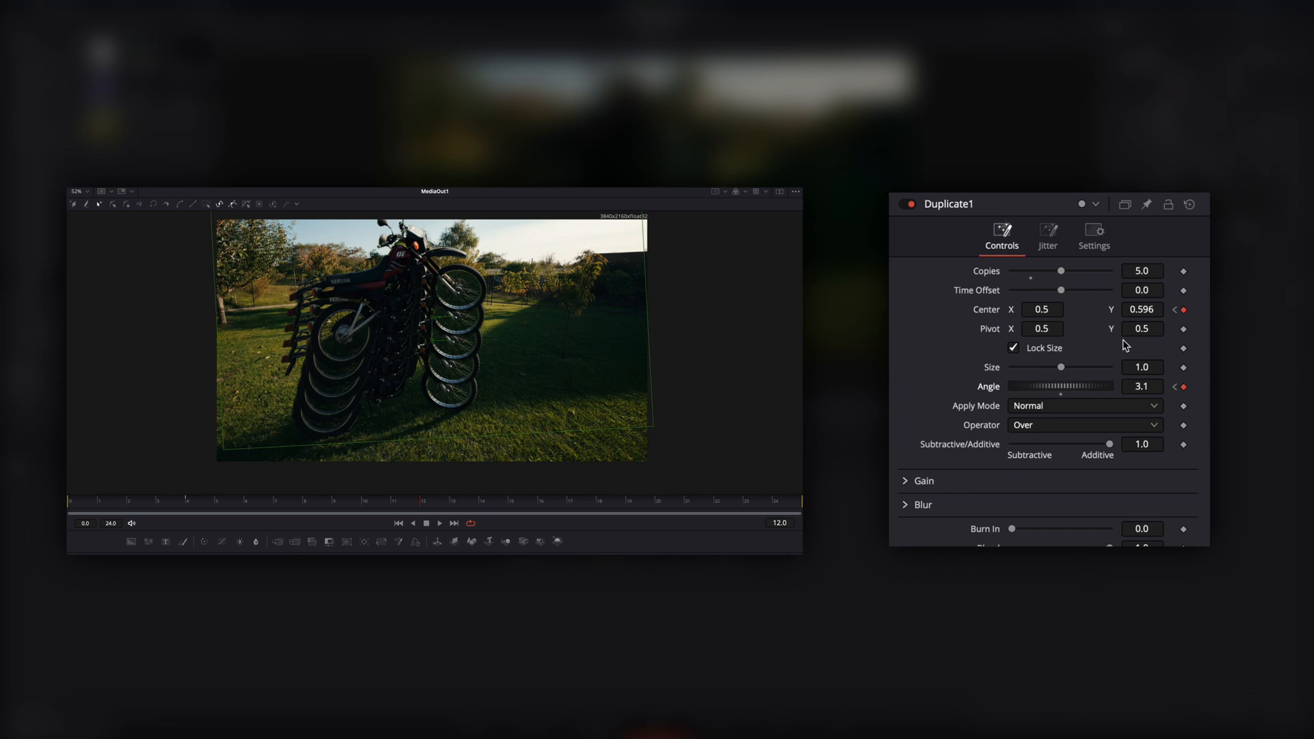
{"action": "type", "text": "0.494"}
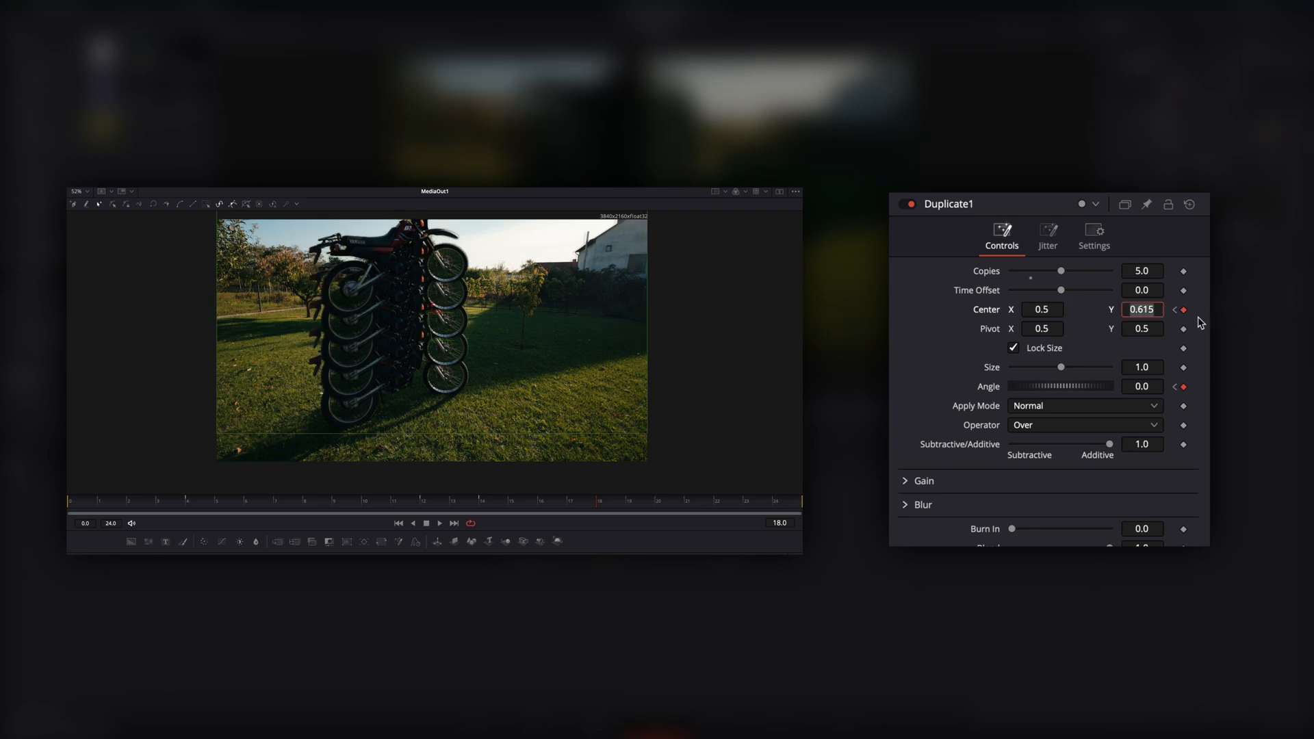
{"action": "type", "text": "0.5"}
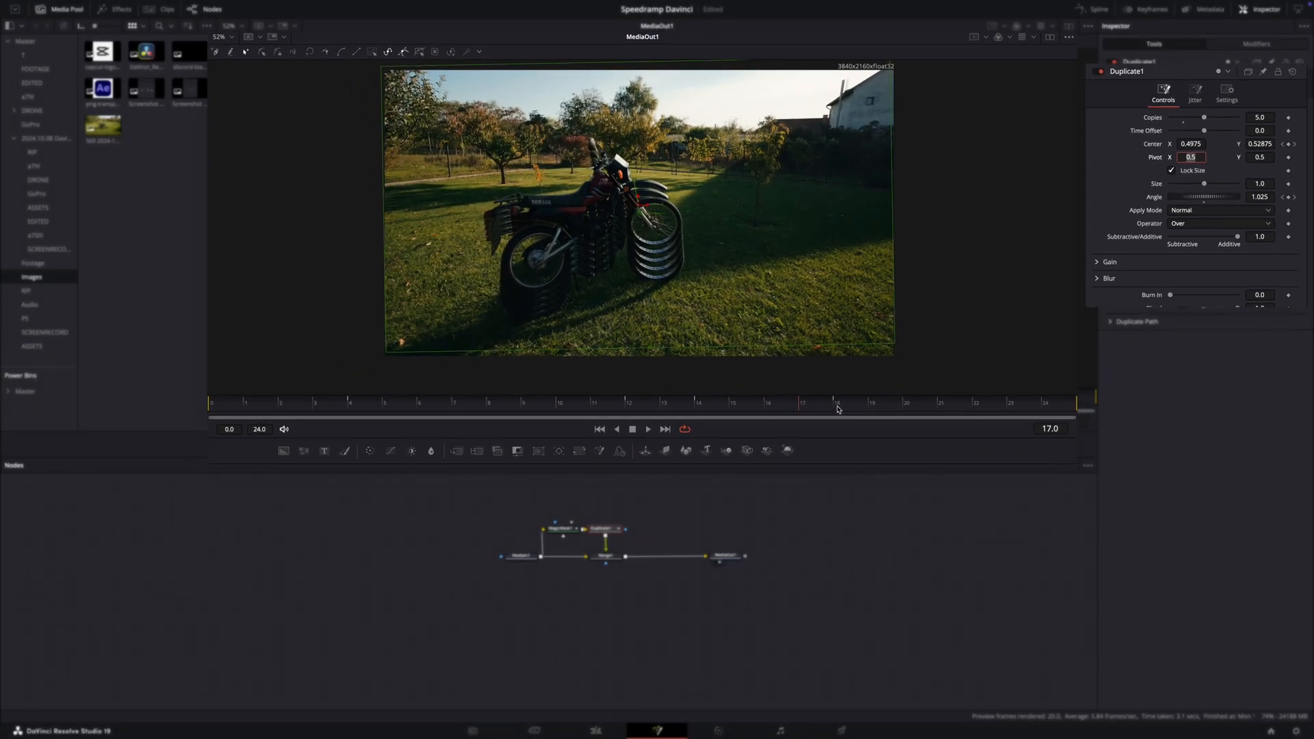
Step: Open the Spline panel to show Duplicate1's displacement and angle curves
{"action": "left_click", "coordinate": [1098, 9]}
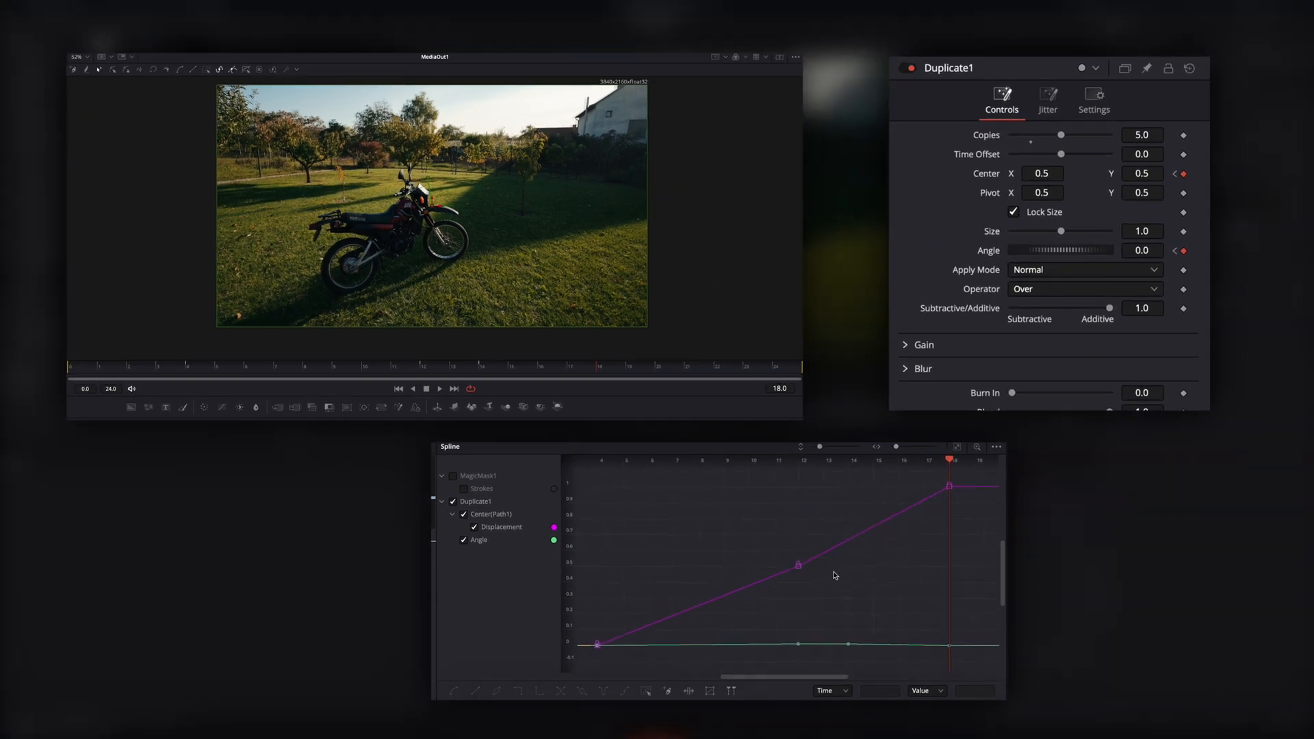
Step: Select all displacement keyframes and drag Bezier handles to ease the final and middle keyframes
{"action": "key", "text": "cmd+a"}
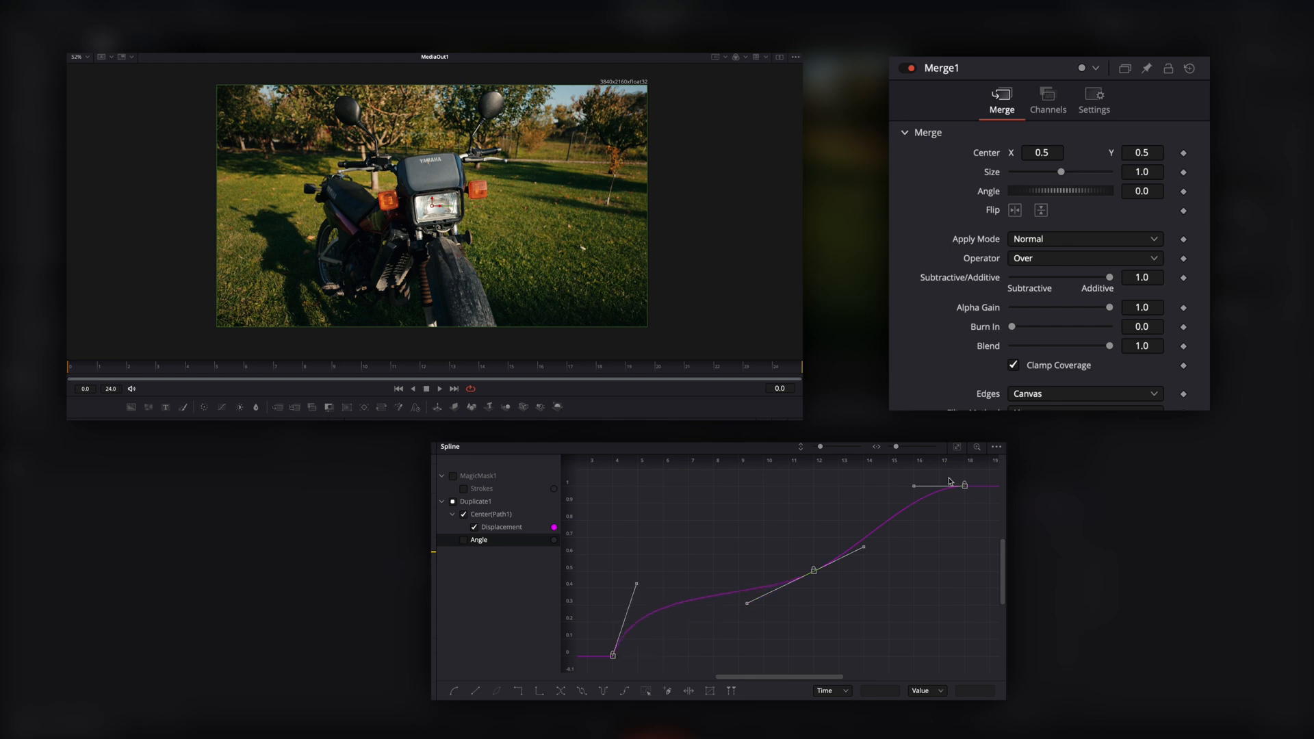
{"action": "left_click_drag", "start_coordinate": [947, 482], "coordinate": [964, 557]}
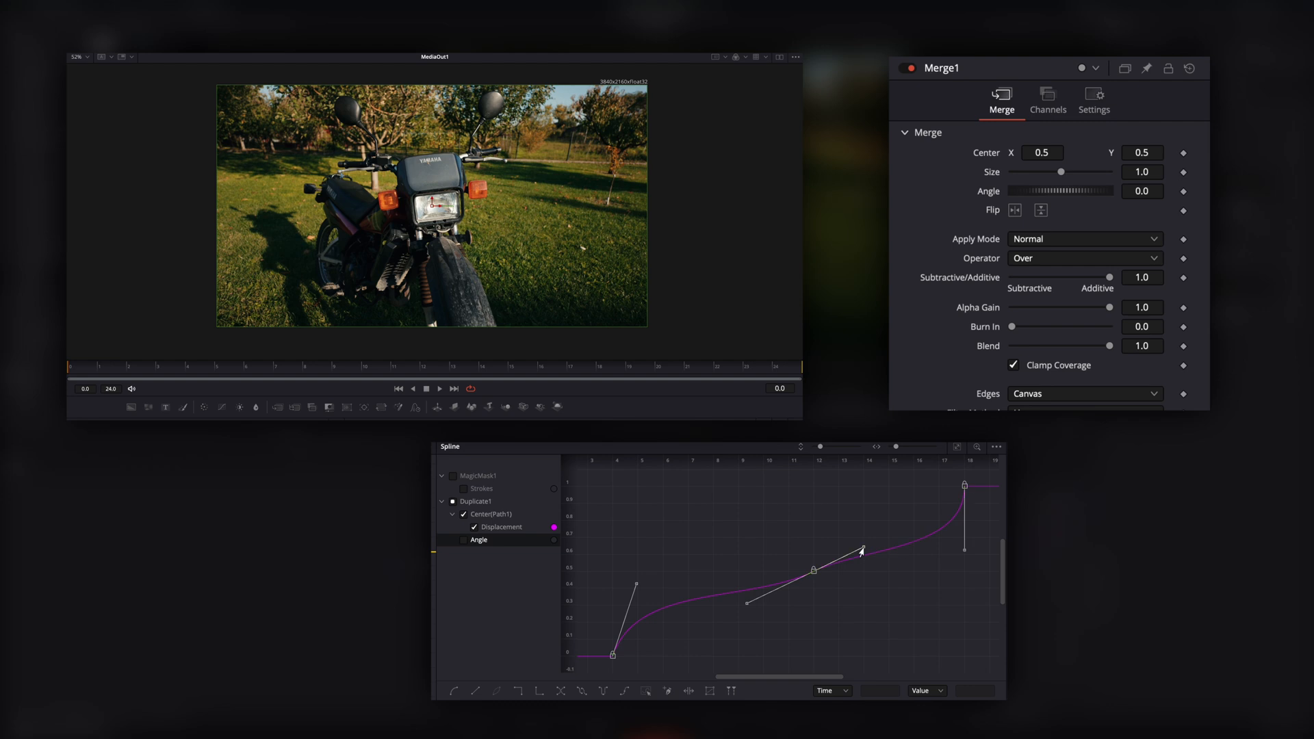
{"action": "left_click_drag", "start_coordinate": [859, 550], "coordinate": [870, 570]}
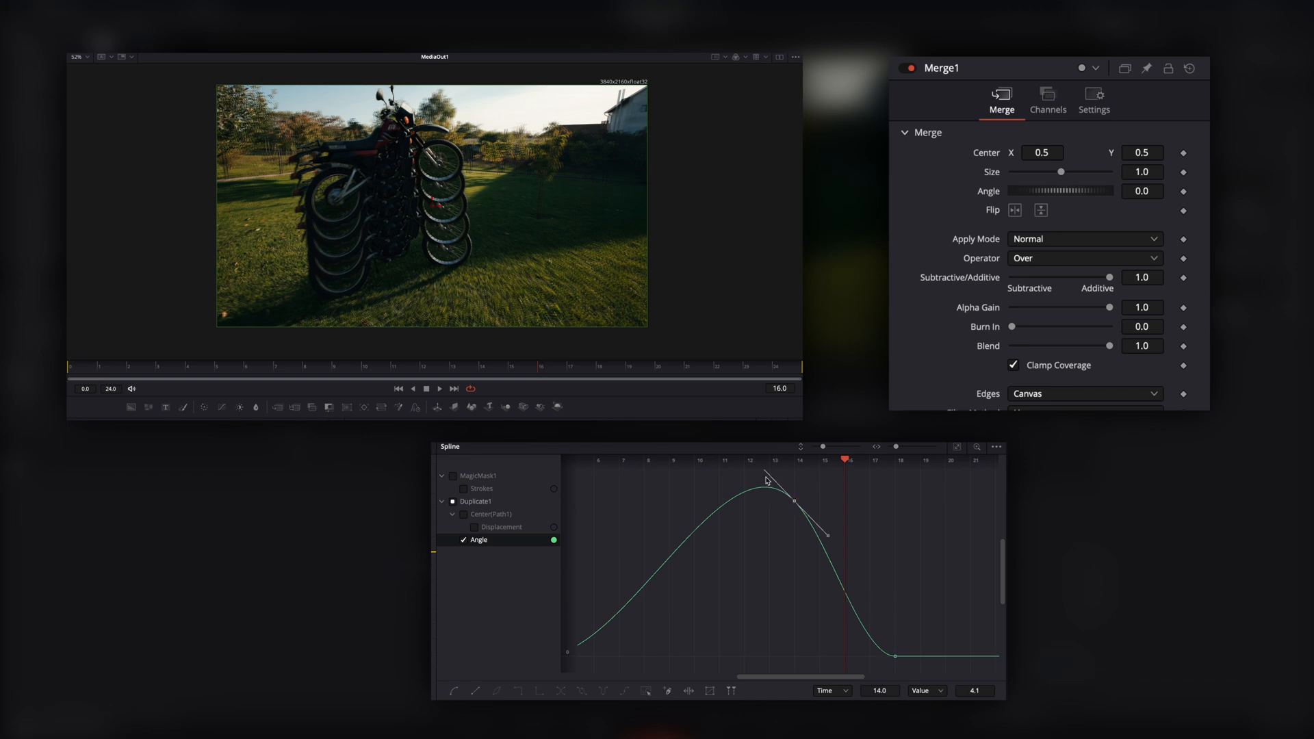
Step: Drag the angle curve's handle level to flatten its peak around frame 14
{"action": "left_click_drag", "start_coordinate": [765, 479], "coordinate": [829, 502]}
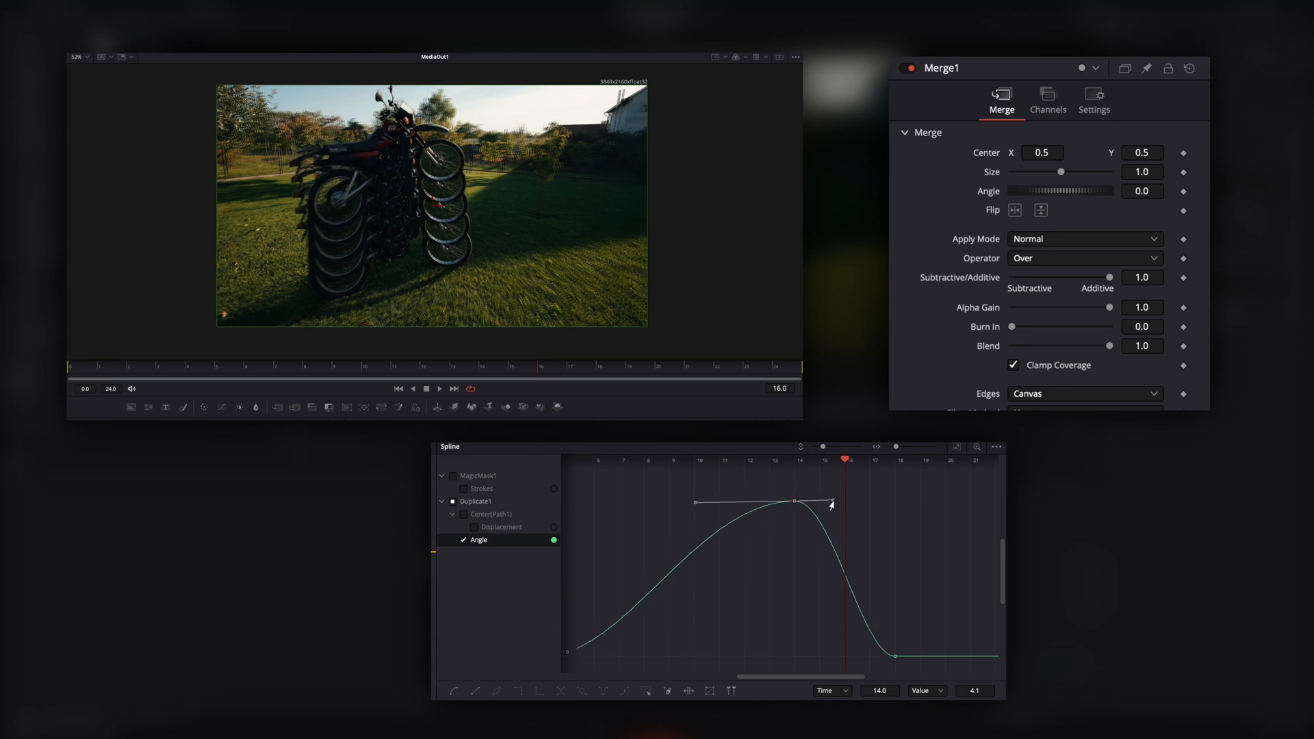